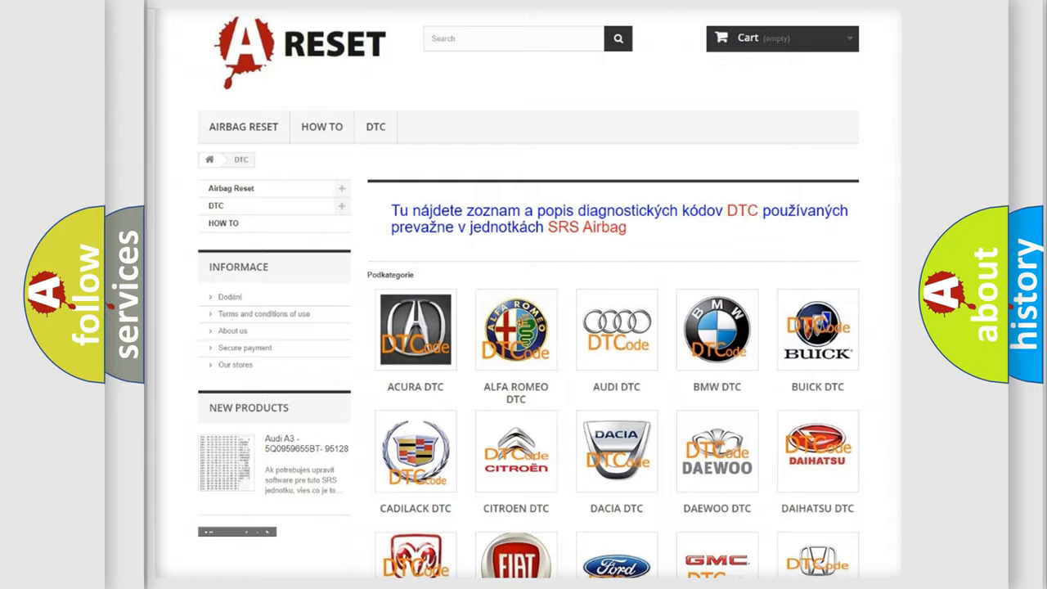
# Step: Select Infiniti from the DTC brand grid and browse its list of diagnostic trouble codes
pyautogui.scroll(-3)
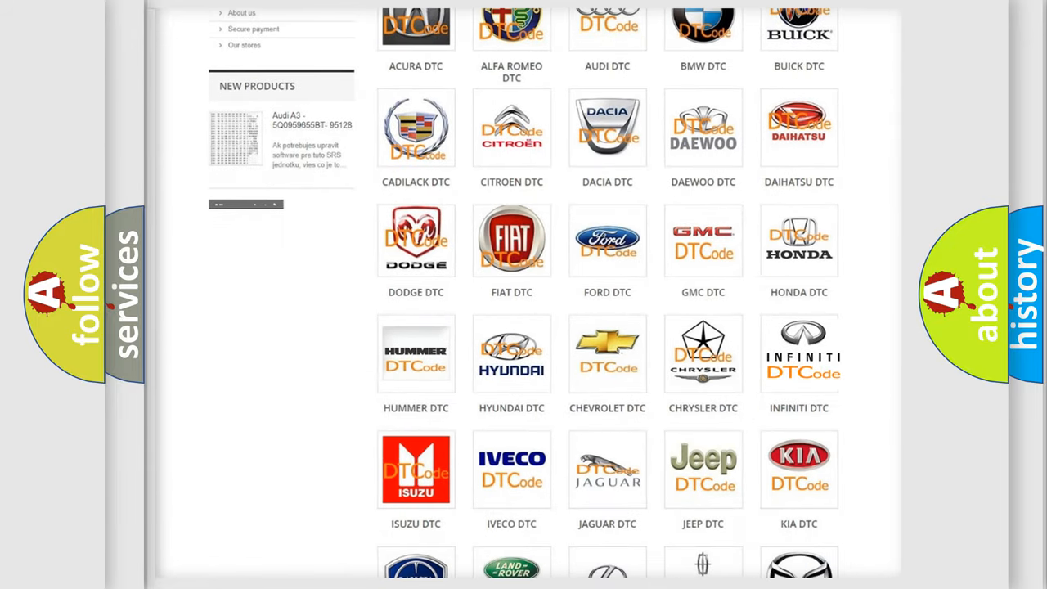
pyautogui.click(798, 351)
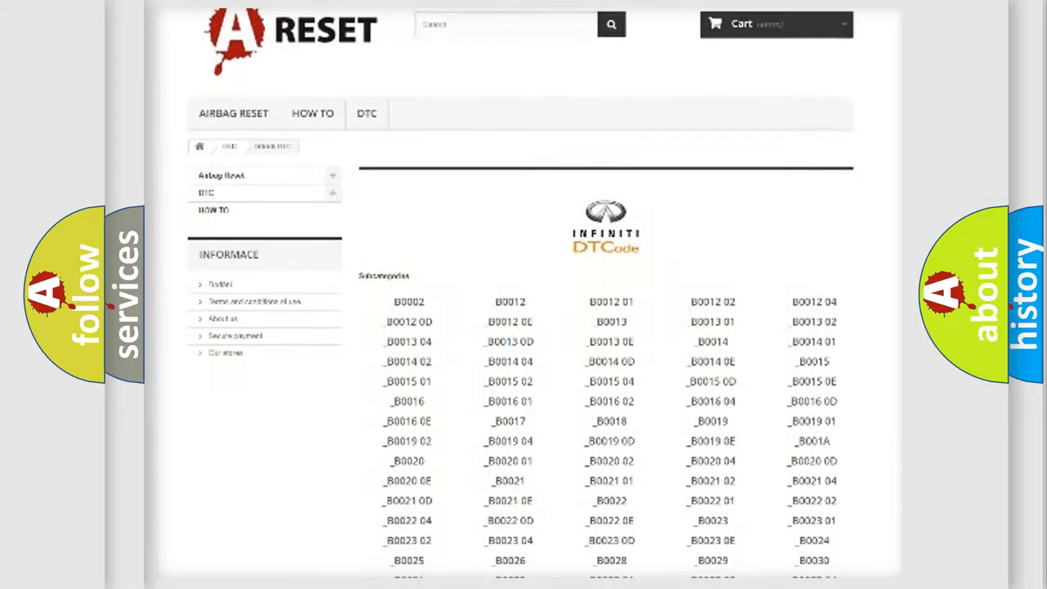
pyautogui.scroll(-3)
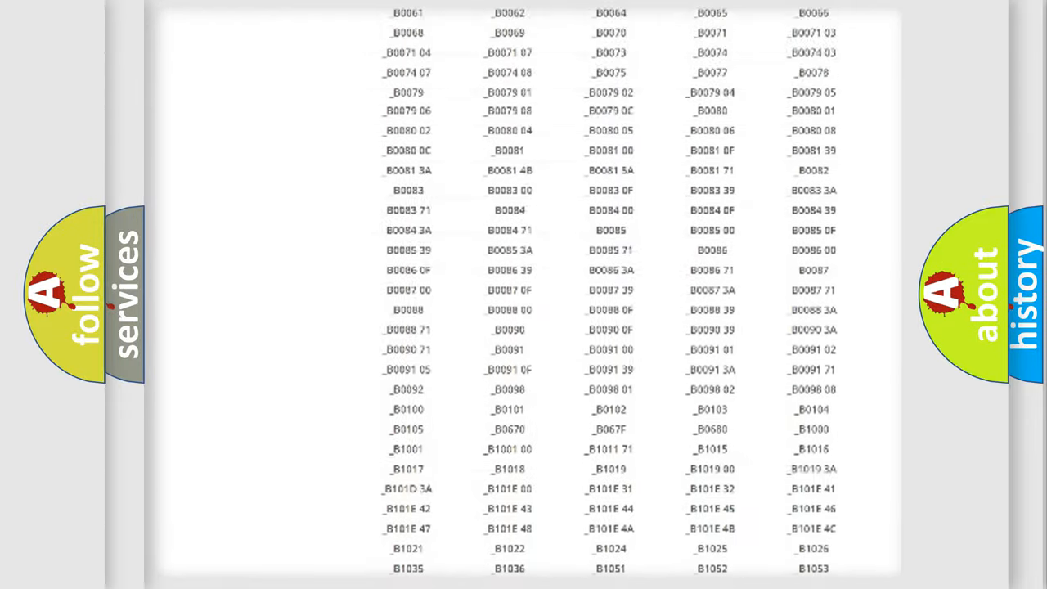